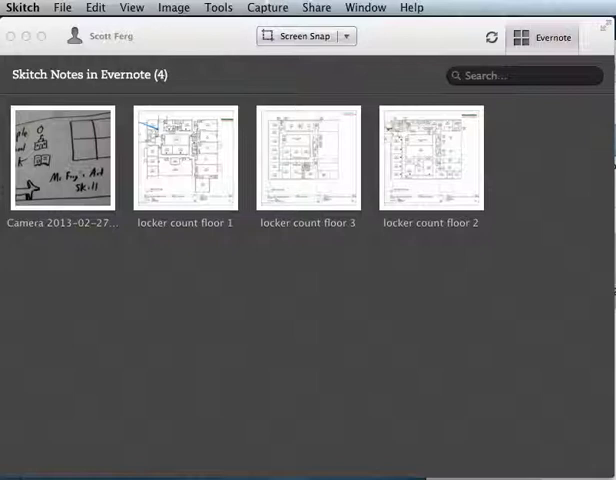
mouse_move(174, 214)
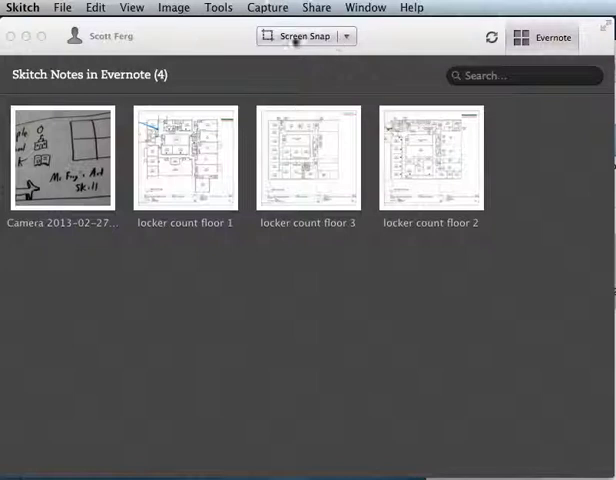
mouse_move(340, 104)
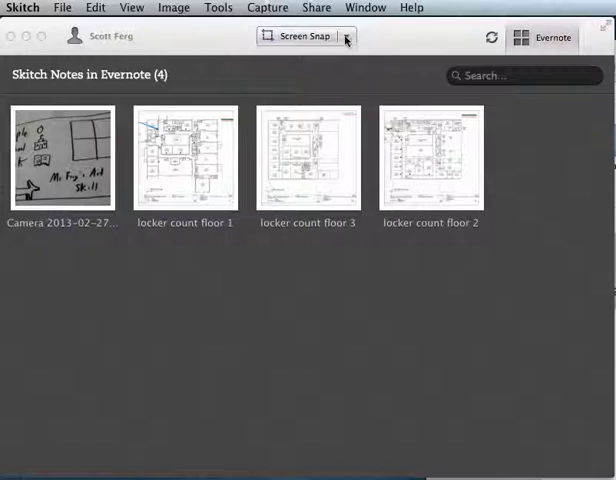
Choose Camera from the Screen Snap capture options to start the live webcam view
left_click(347, 37)
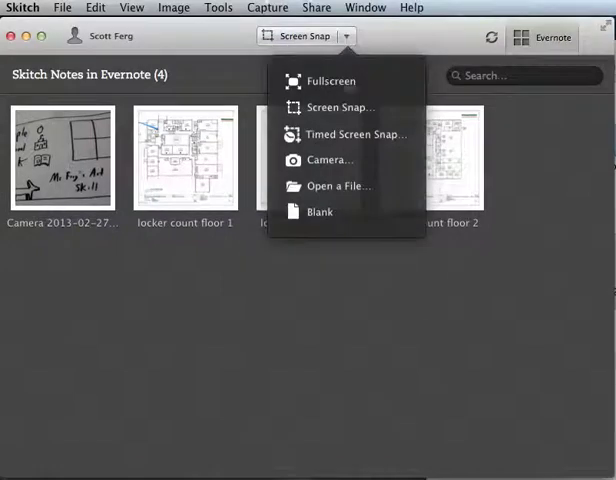
mouse_move(330, 160)
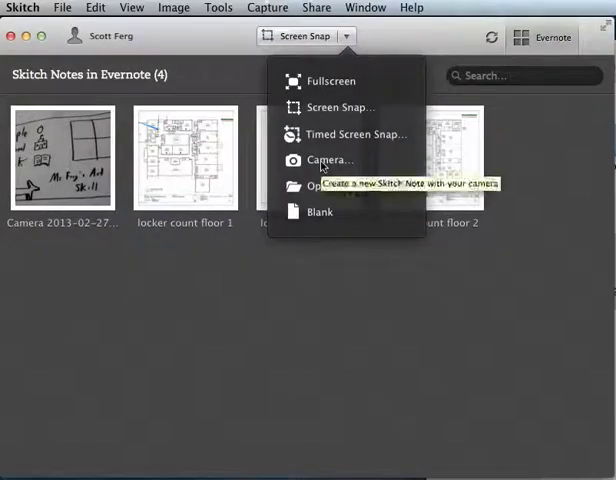
left_click(331, 159)
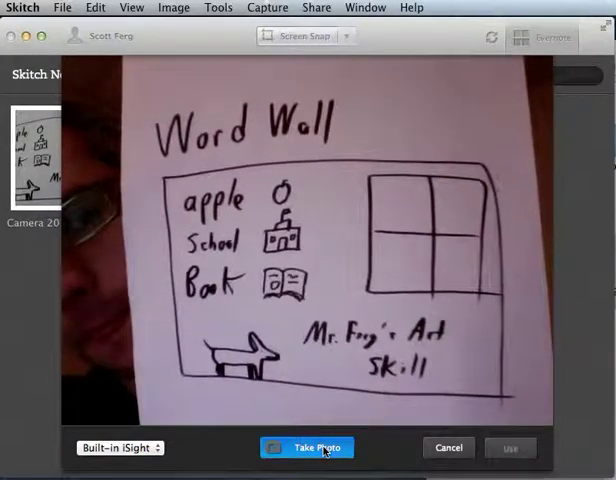
Take a photo of the Word Wall sheet and use it as a new note
left_click(307, 447)
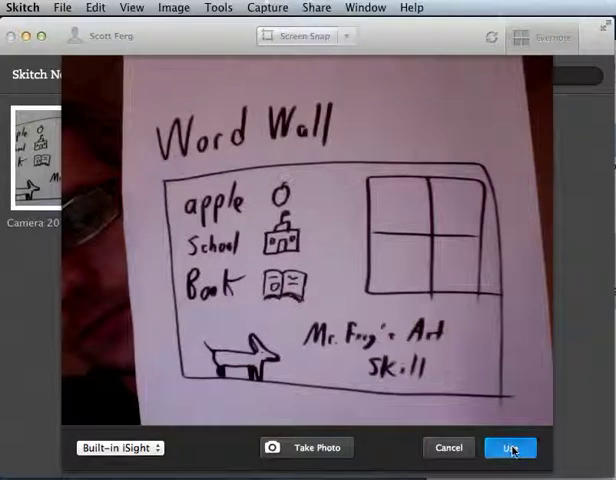
left_click(512, 447)
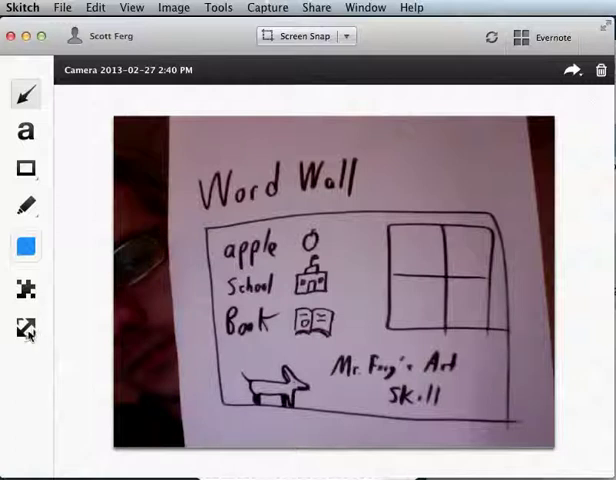
mouse_move(26, 326)
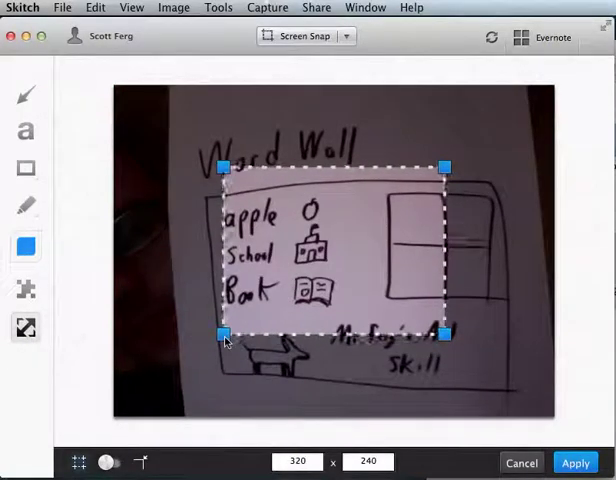
Drag the crop corners to the paper's edges and apply the crop
left_click_drag(222, 335, 199, 390)
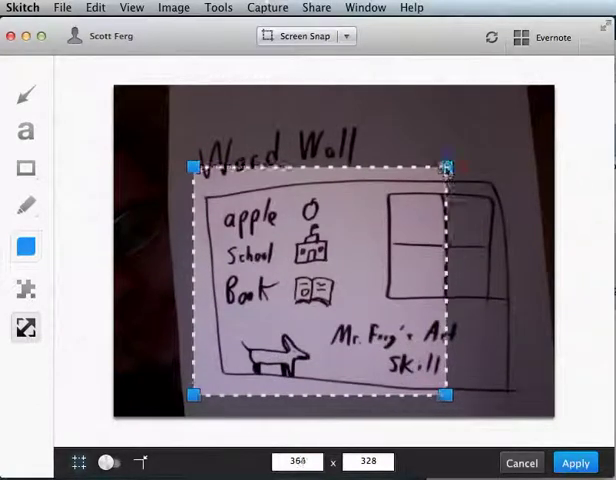
left_click_drag(446, 168, 519, 124)
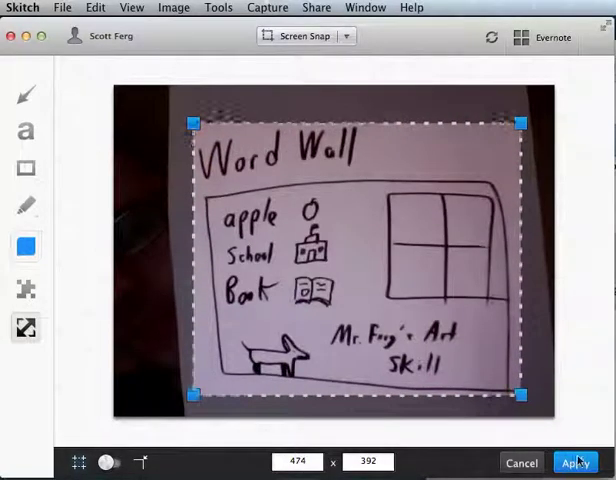
left_click(583, 463)
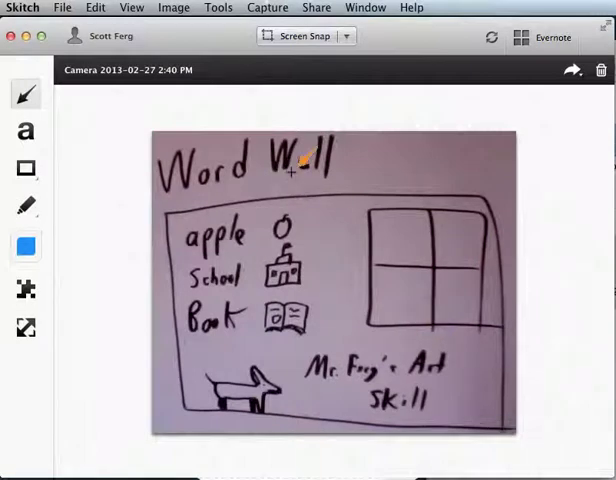
mouse_move(300, 165)
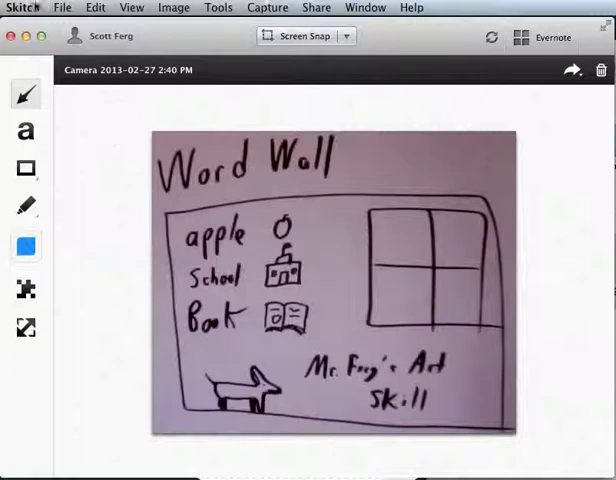
Open the File menu to reach Export for the cropped photo
left_click(62, 8)
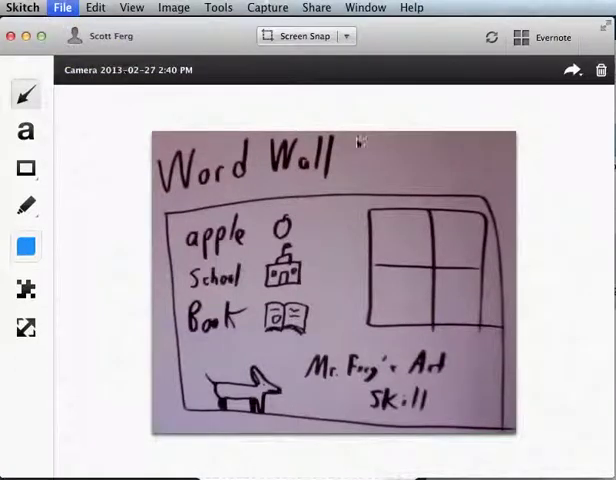
mouse_move(397, 302)
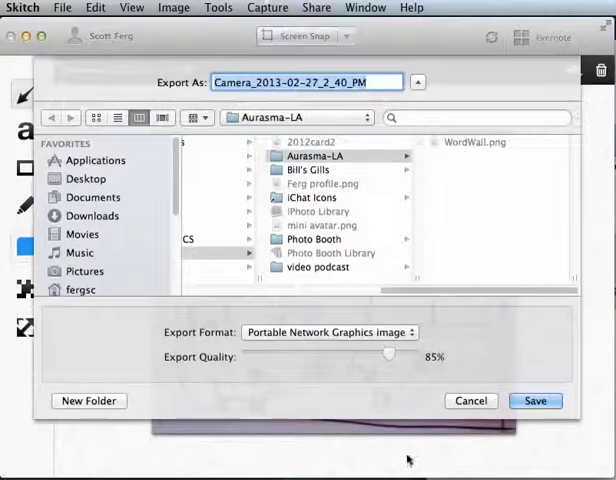
Save the photo as WordWall.png in Aurasma-LA, replacing the existing file
left_click(422, 80)
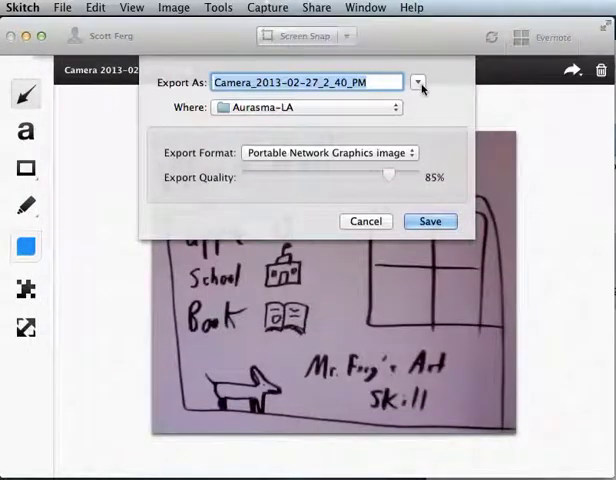
left_click(421, 80)
type("WordWall")
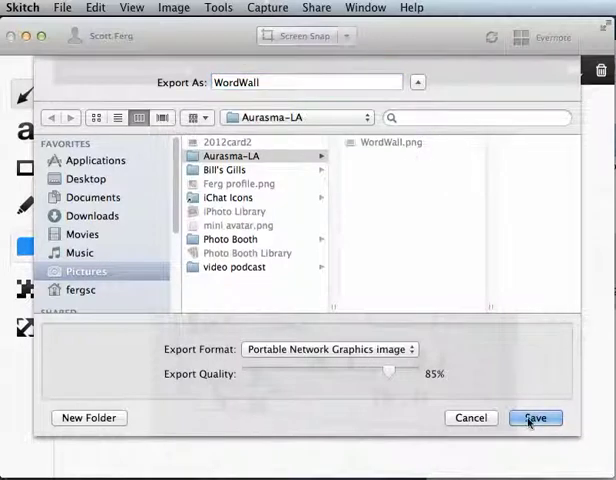
left_click(538, 418)
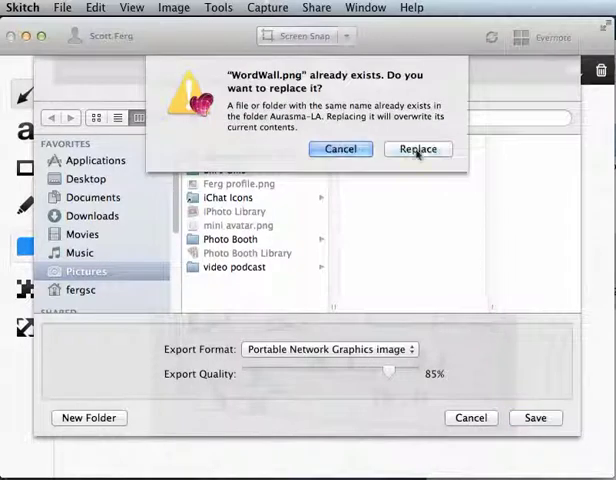
left_click(418, 149)
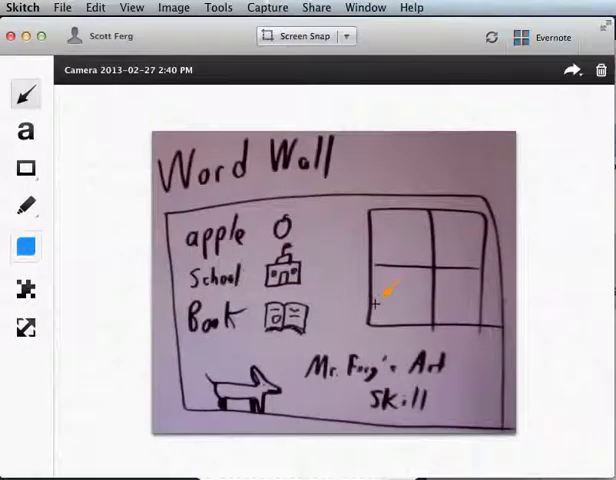